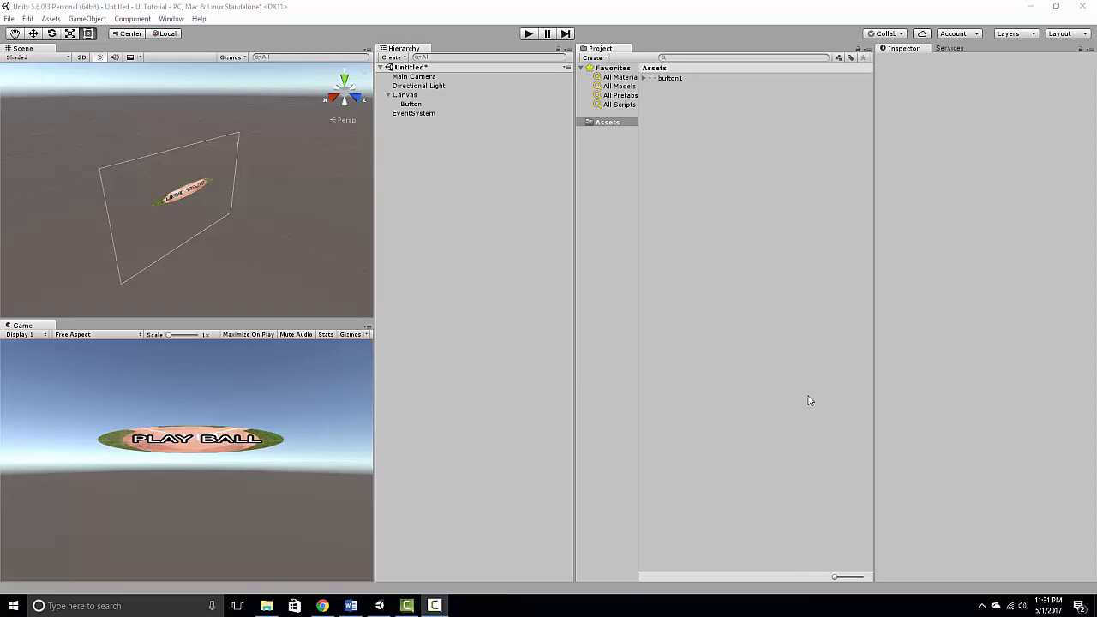
# Bring up the Create context menu on the Project window's Assets area.
pyautogui.rightClick(740, 233)
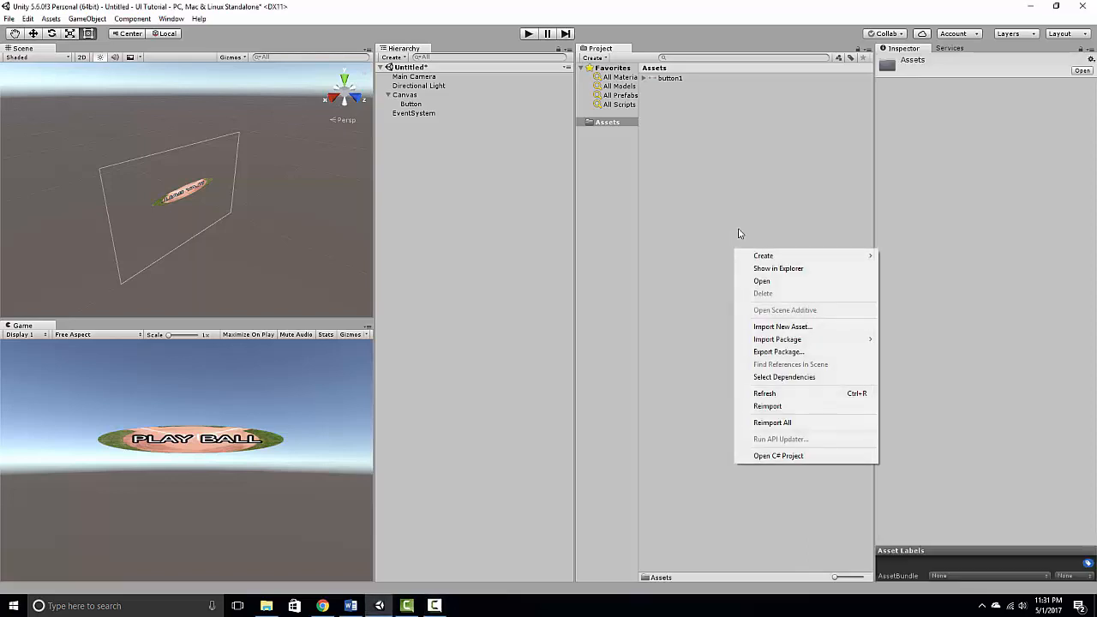
pyautogui.moveTo(762, 256)
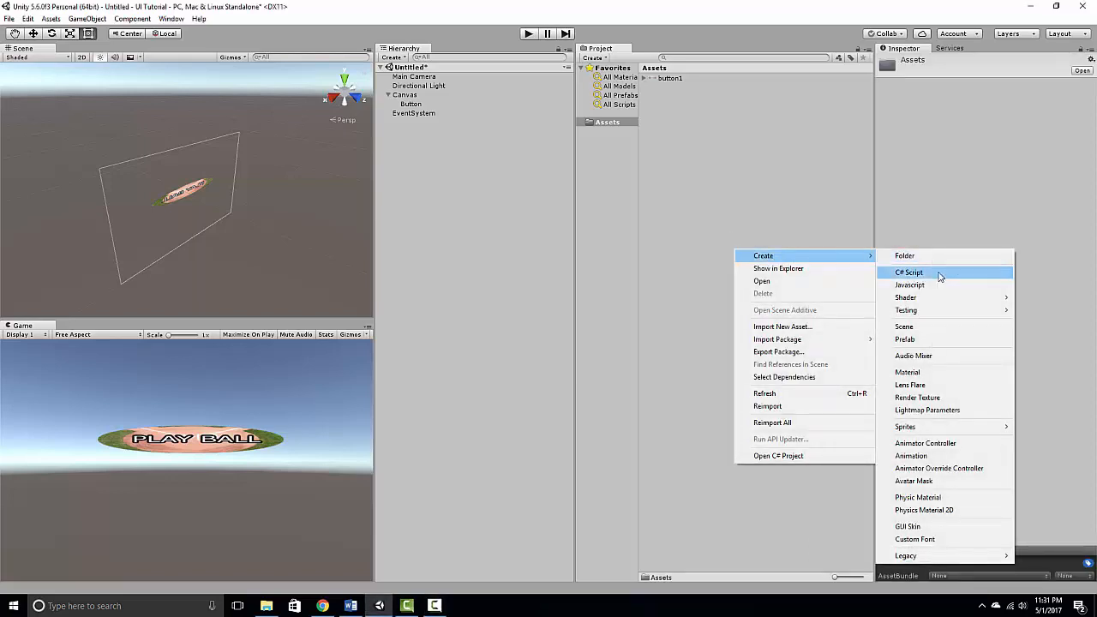
# Create a C# Script asset named Hello and open it in MonoDevelop.
pyautogui.click(908, 270)
pyautogui.write('Hello')
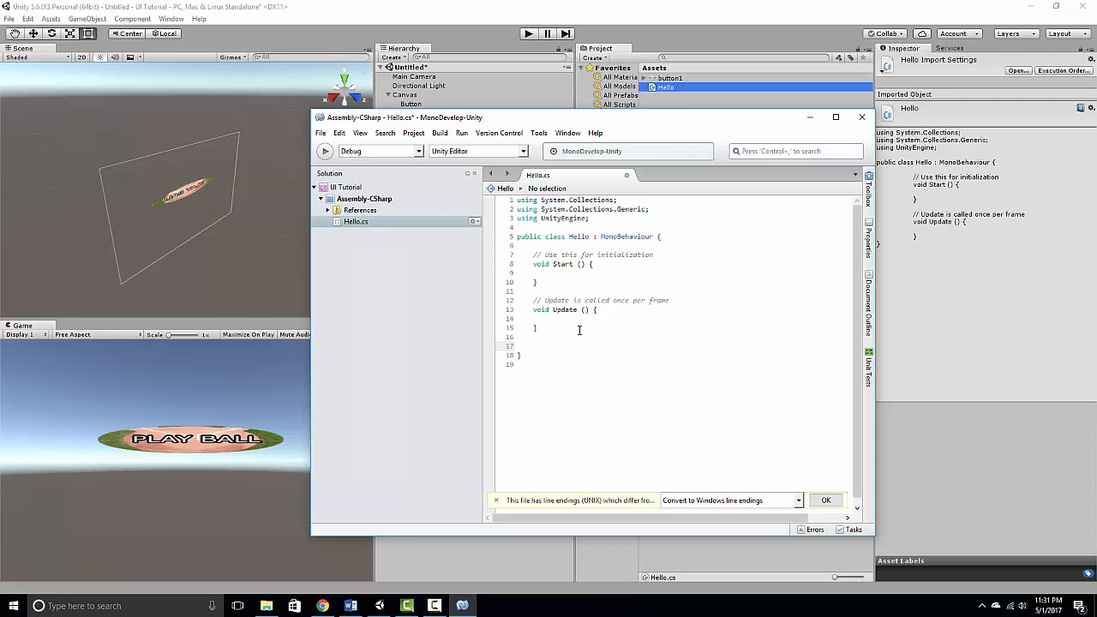
# Write public void HelloButton() logging "Hello I am a button", save, and close MonoDevelop.
pyautogui.write('public')
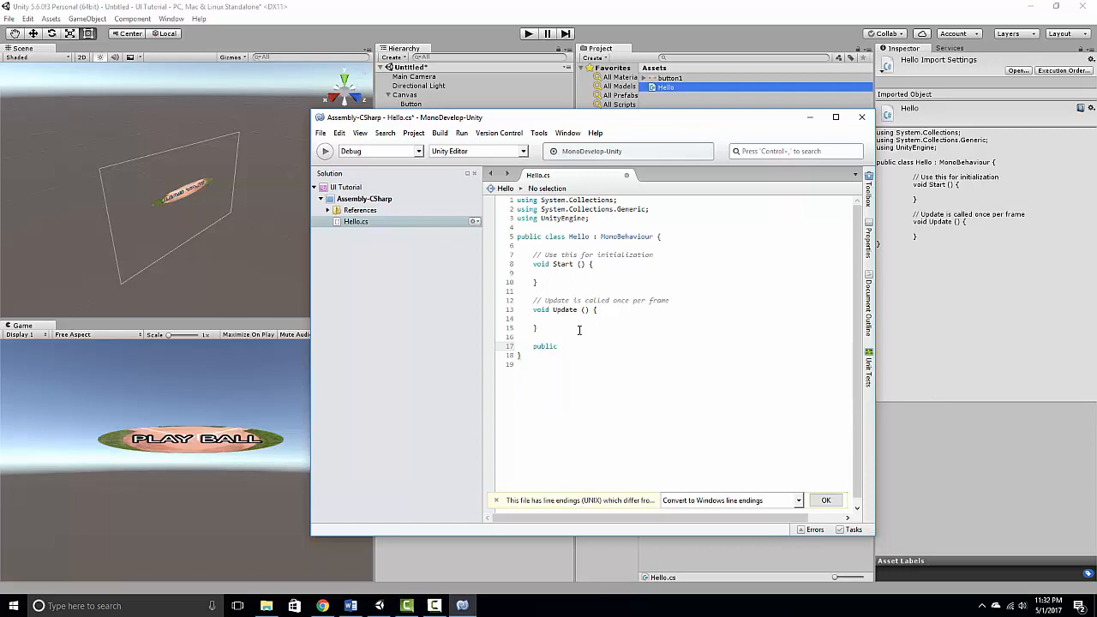
pyautogui.write('void')
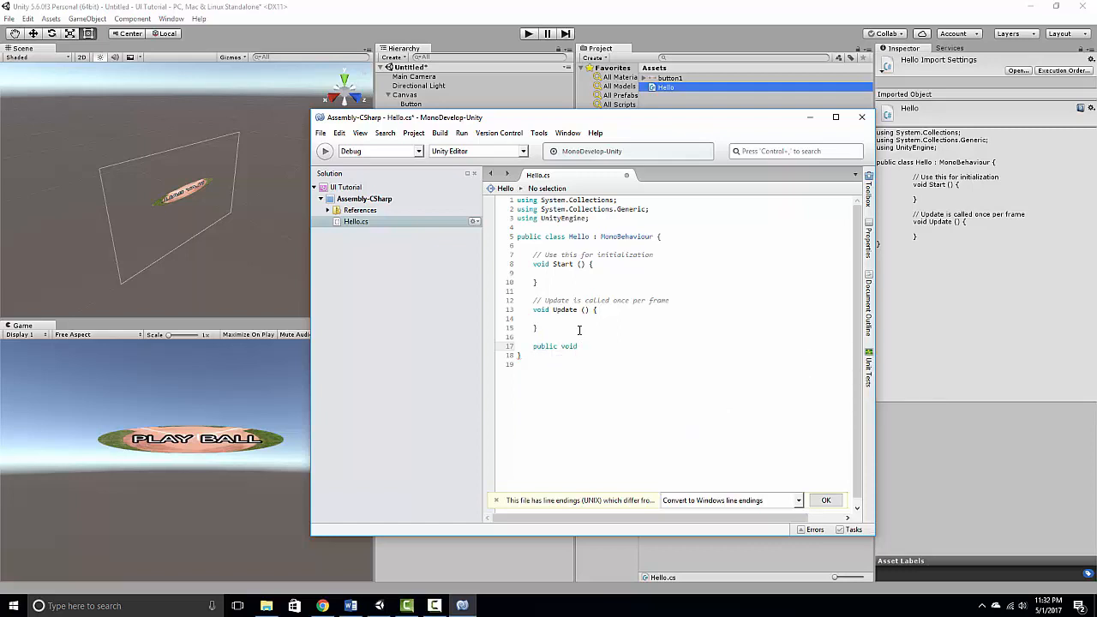
pyautogui.write('HelloButton')
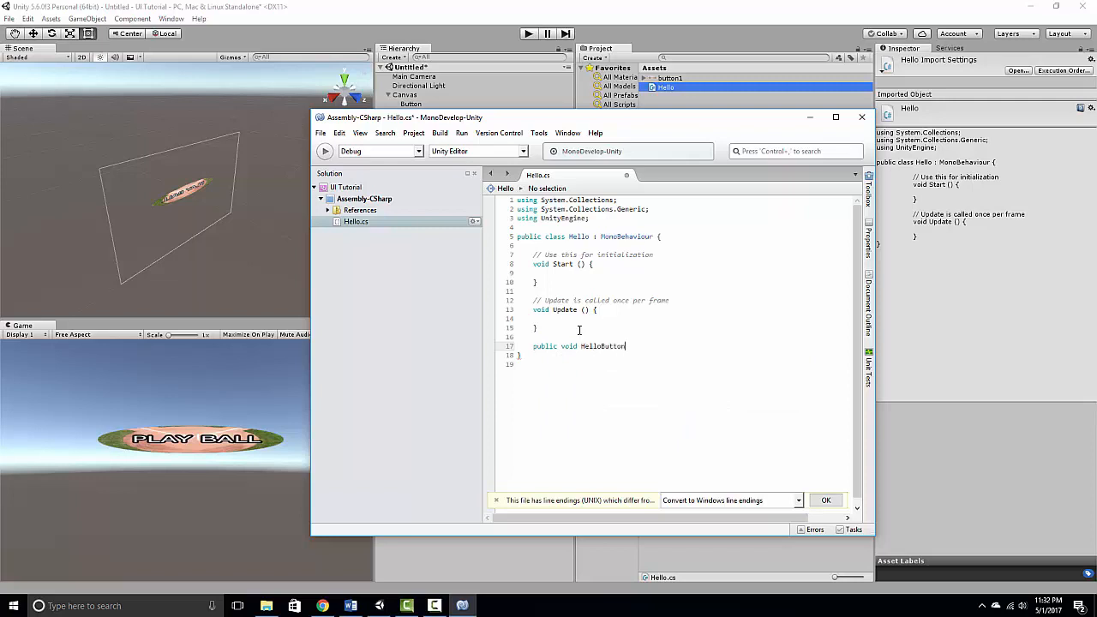
pyautogui.write('(){')
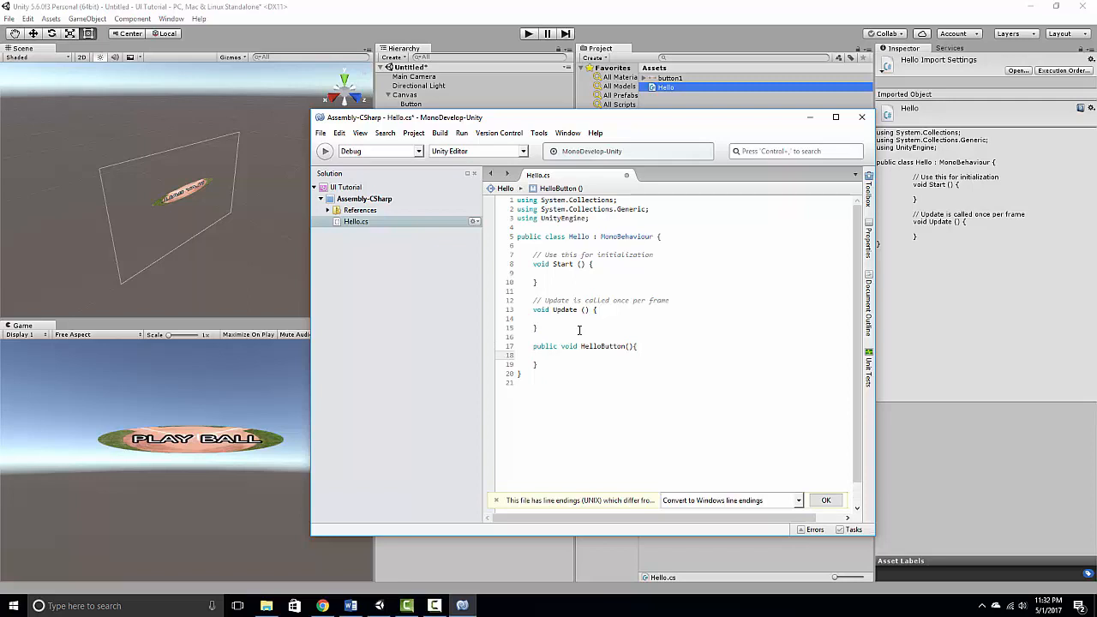
pyautogui.write('DE')
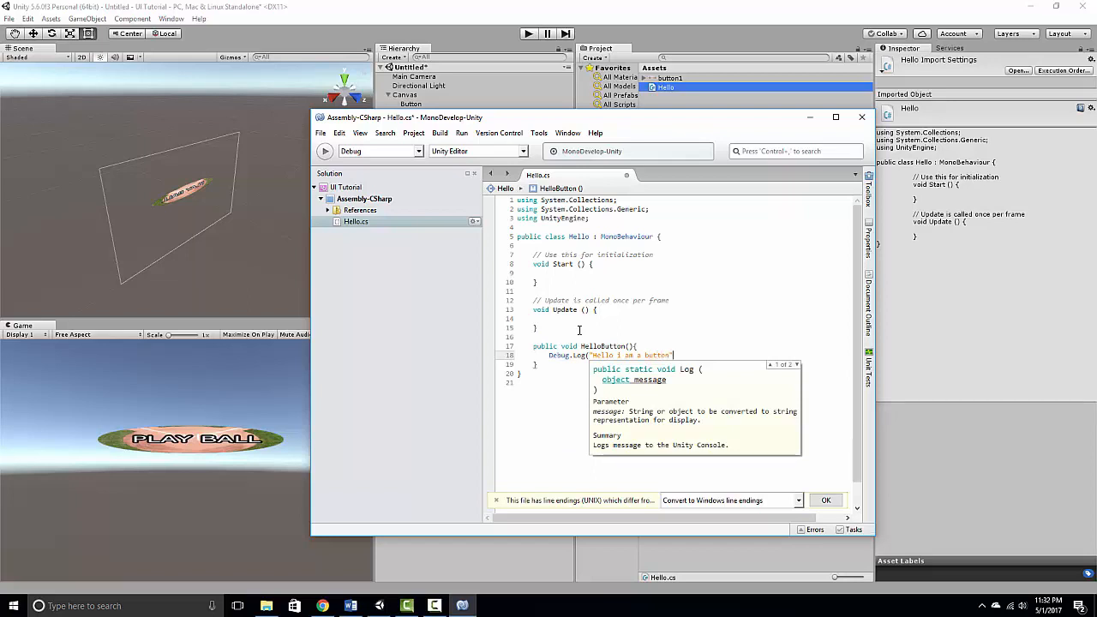
pyautogui.write(');')
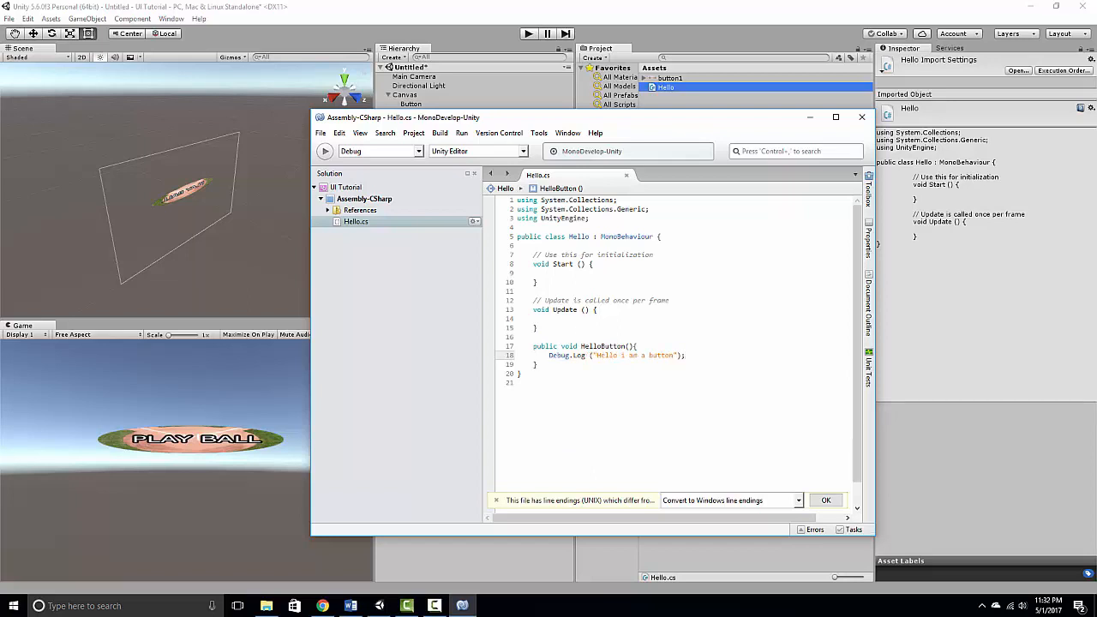
pyautogui.click(695, 317)
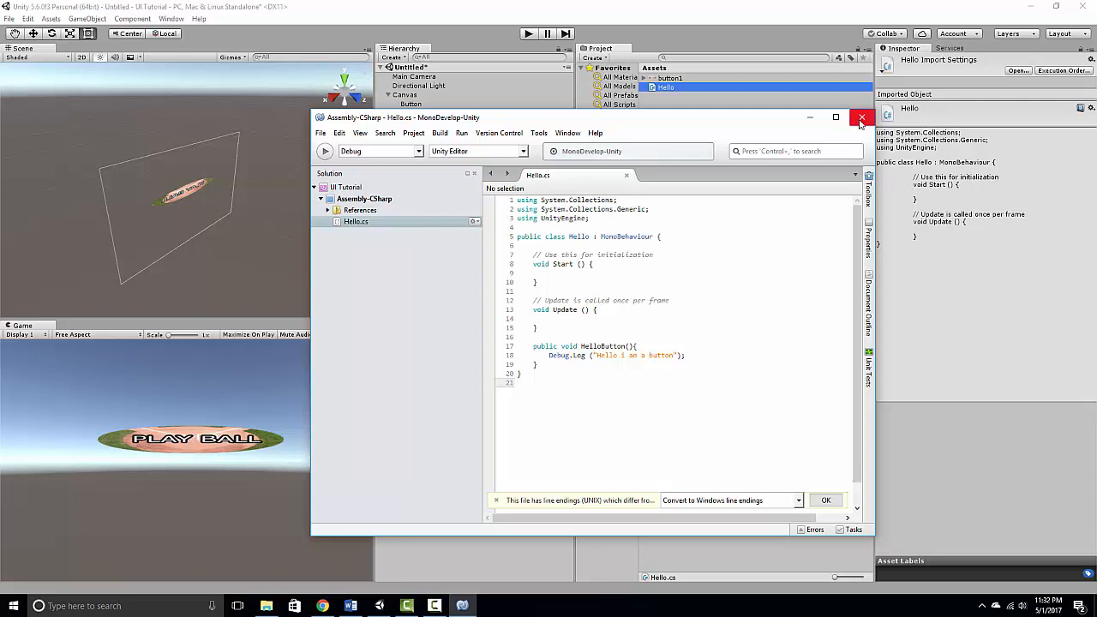
pyautogui.click(862, 116)
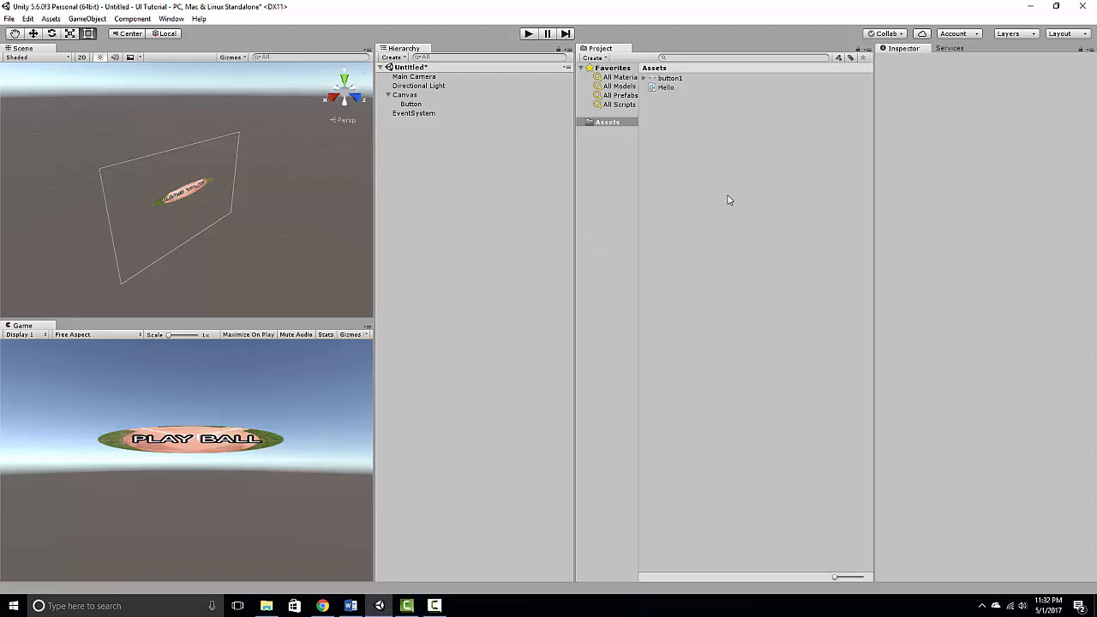
# Add the Hello script to Button and create an On Click entry targeting the Button.
pyautogui.click(412, 105)
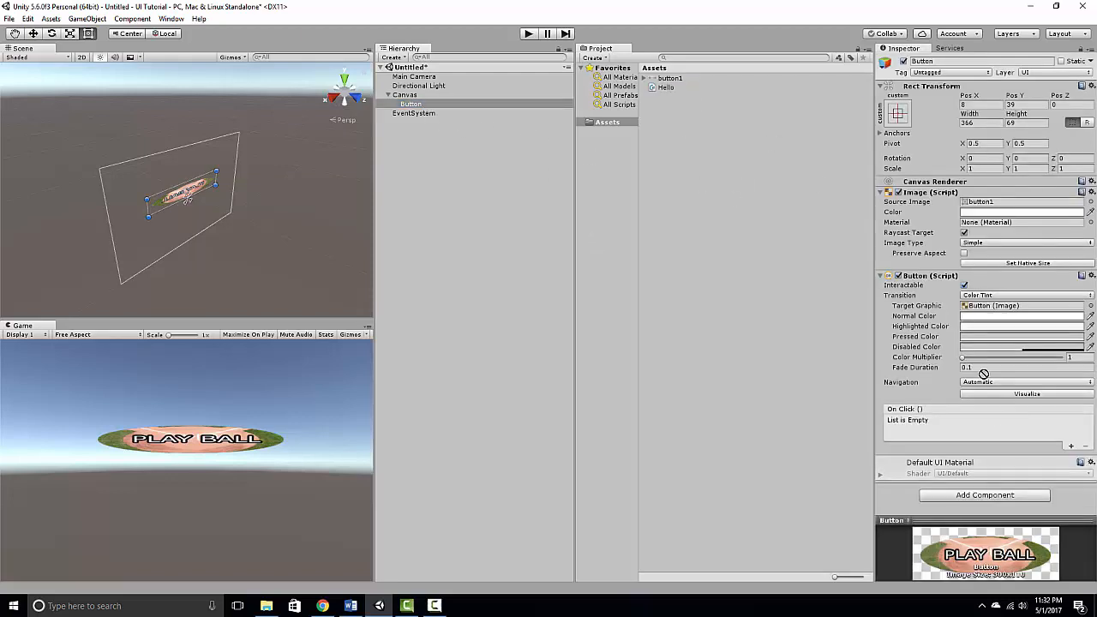
pyautogui.click(1069, 445)
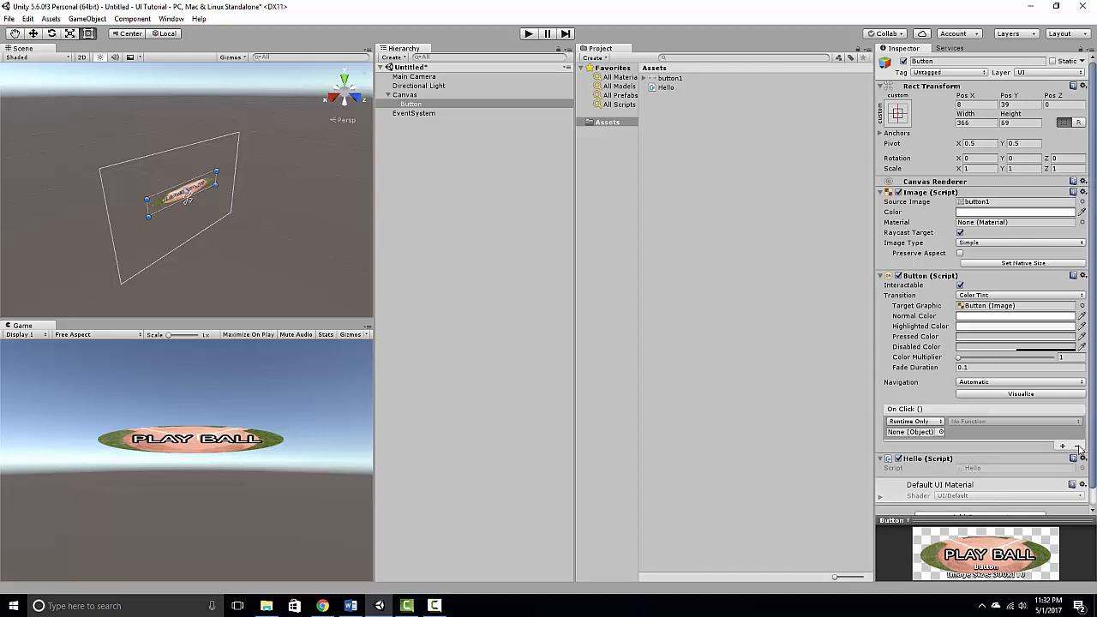
pyautogui.moveTo(1062, 446)
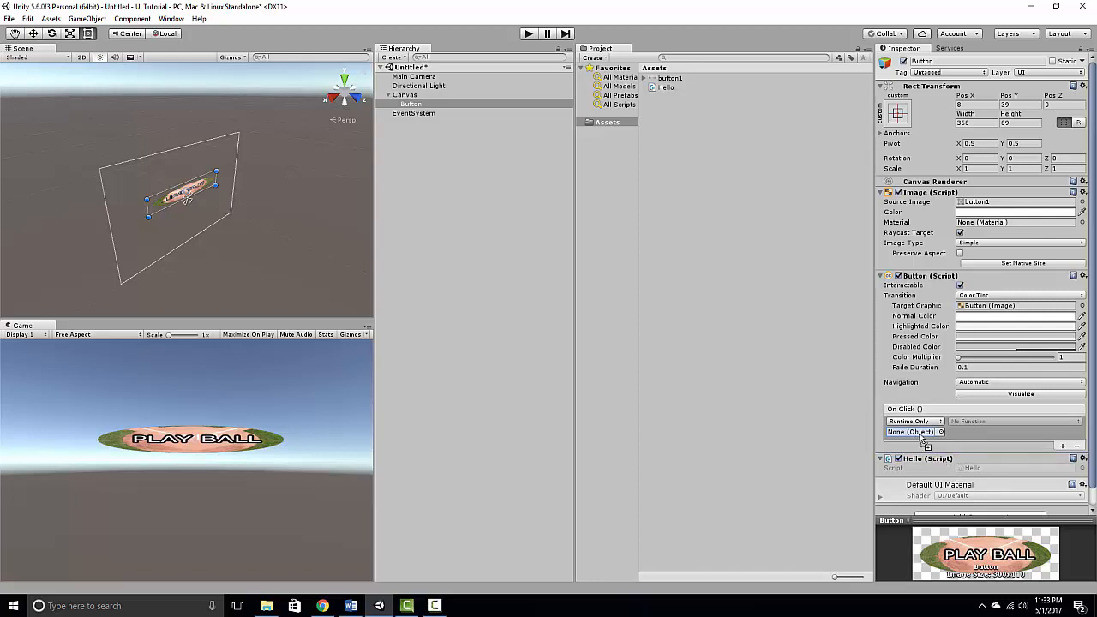
pyautogui.click(911, 432)
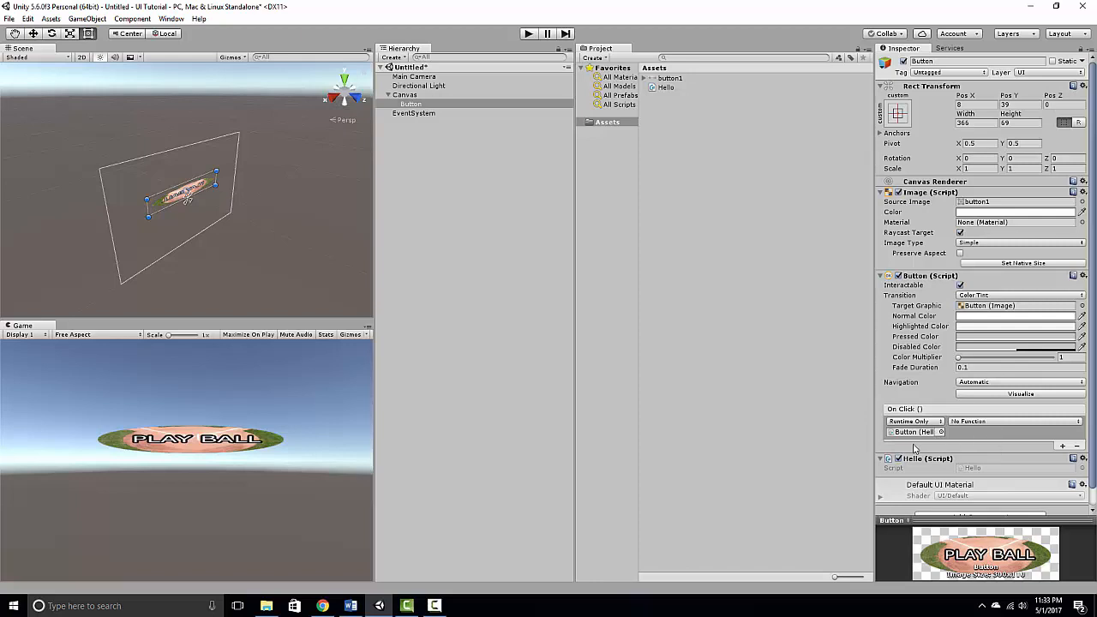
# Assign Hello > HelloButton() as the On Click function and enter Play mode.
pyautogui.click(1014, 422)
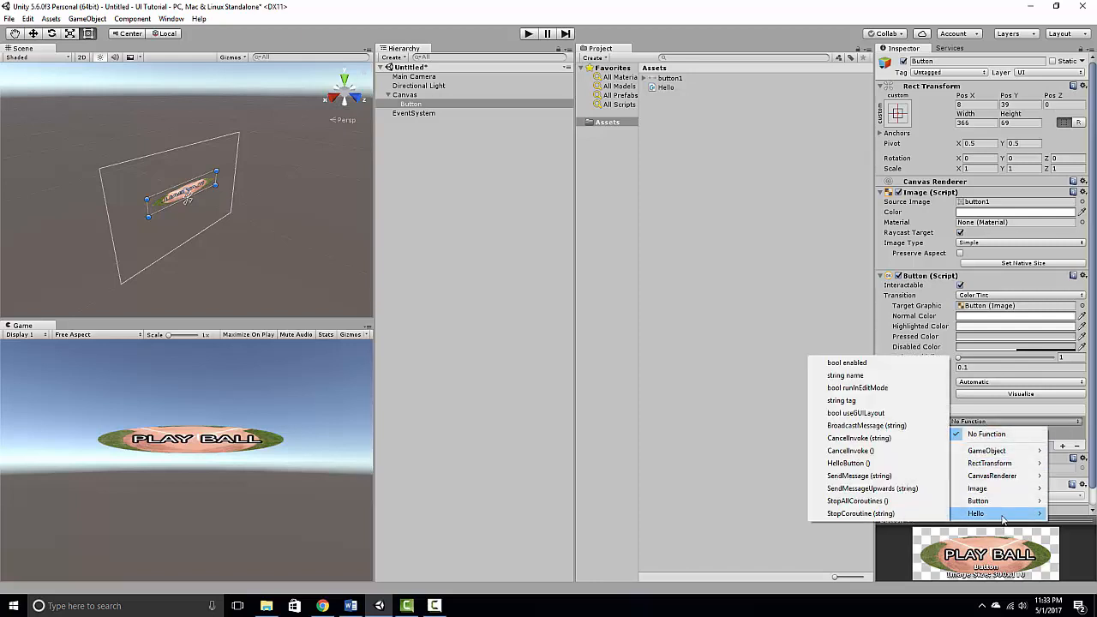
pyautogui.moveTo(853, 501)
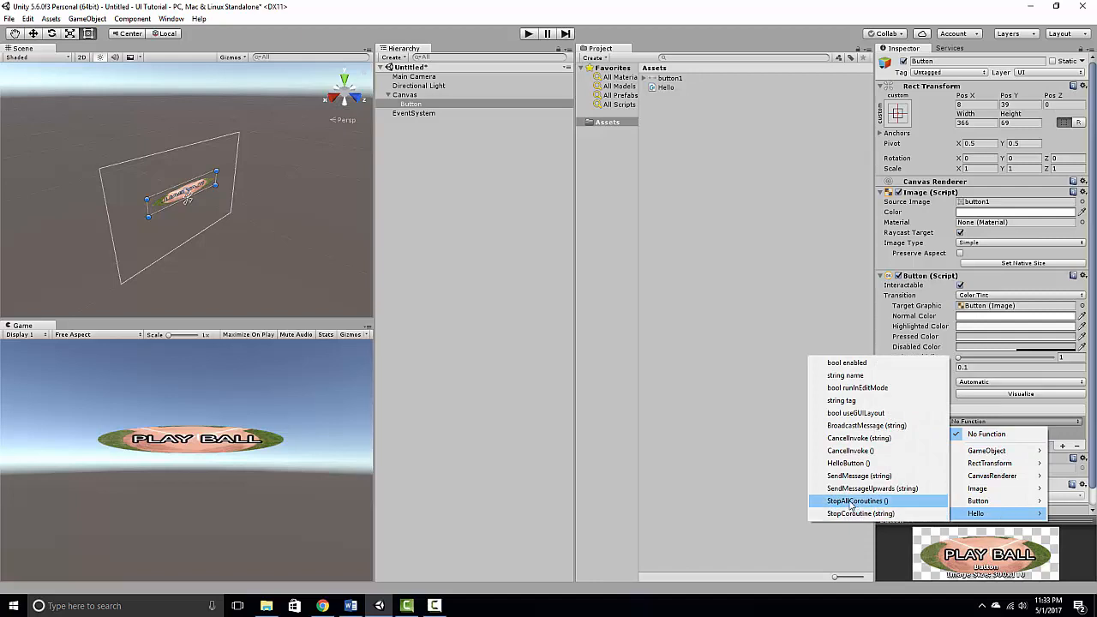
pyautogui.moveTo(878, 463)
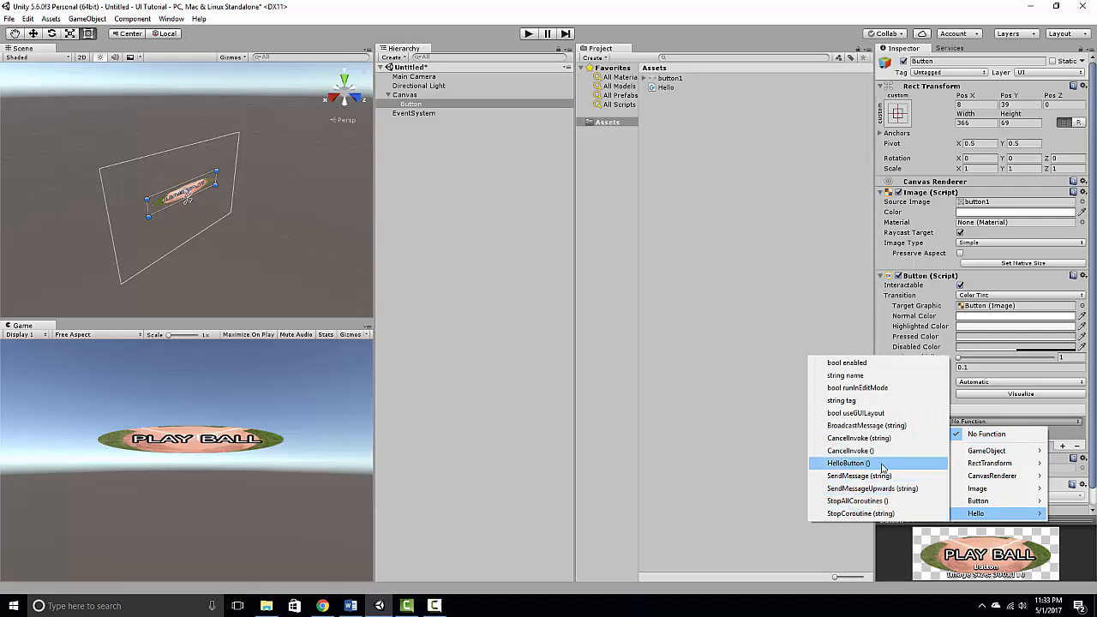
pyautogui.click(846, 463)
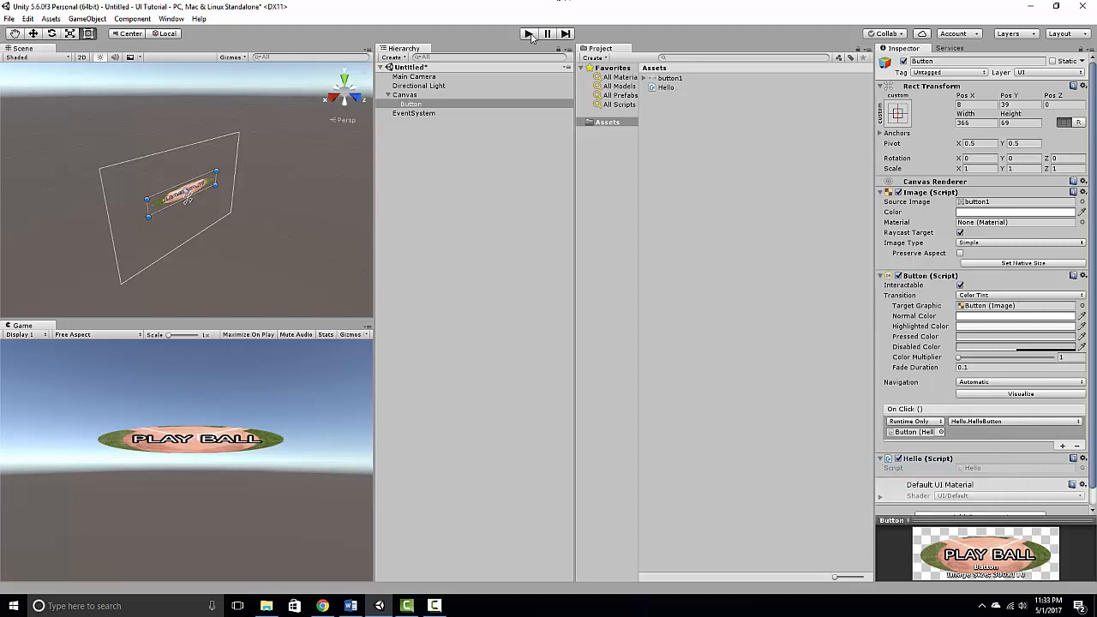
pyautogui.click(527, 35)
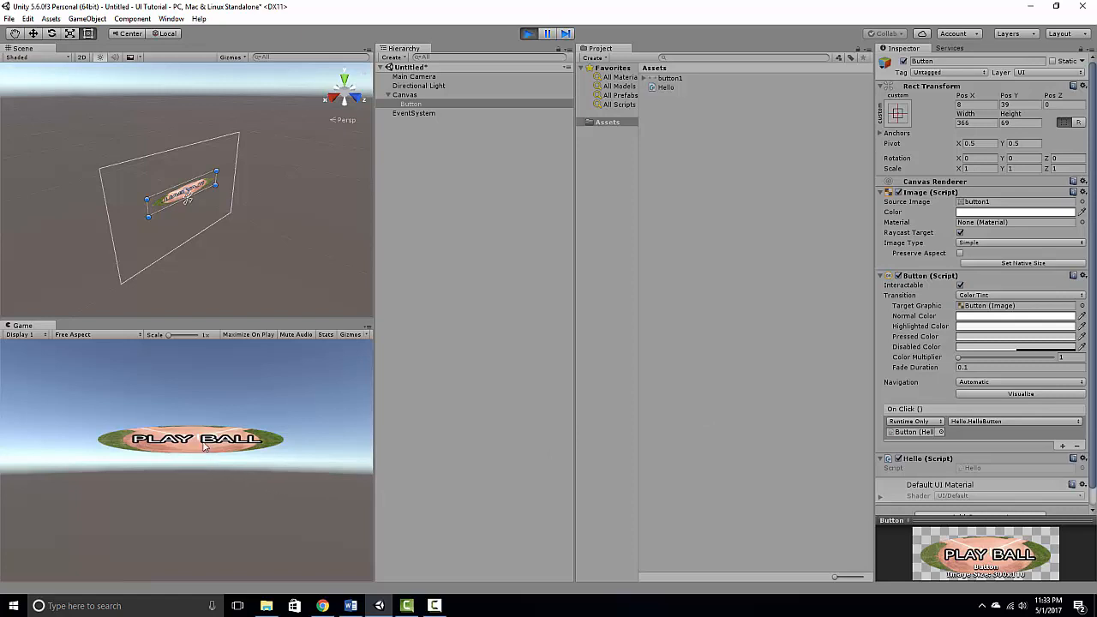
# Click PLAY BALL in the Game view so "Hello I am a button" is logged.
pyautogui.click(192, 438)
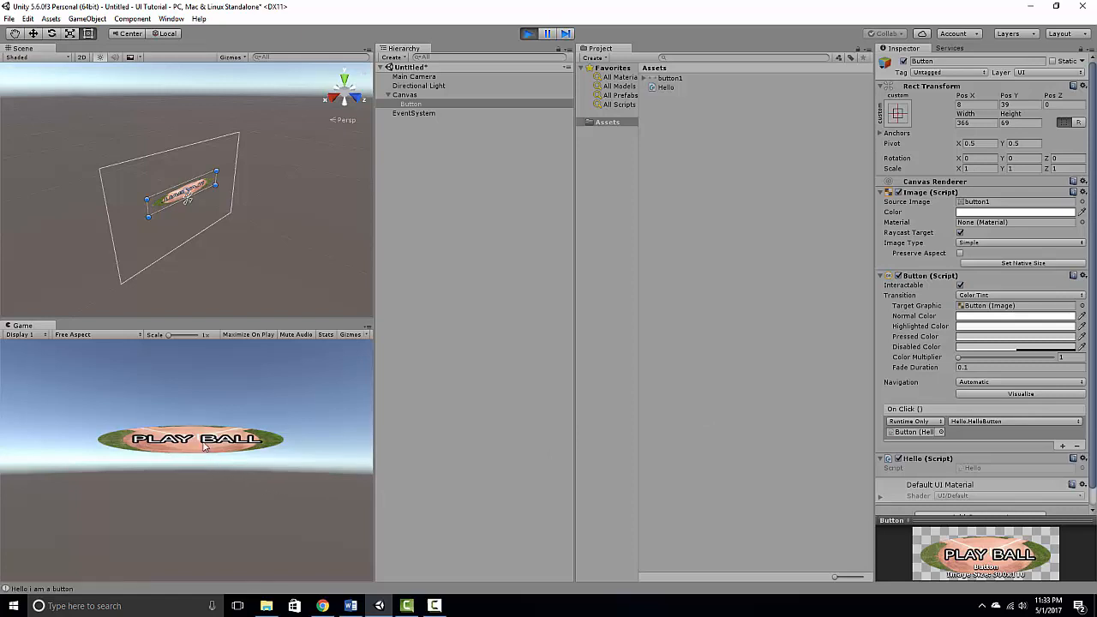